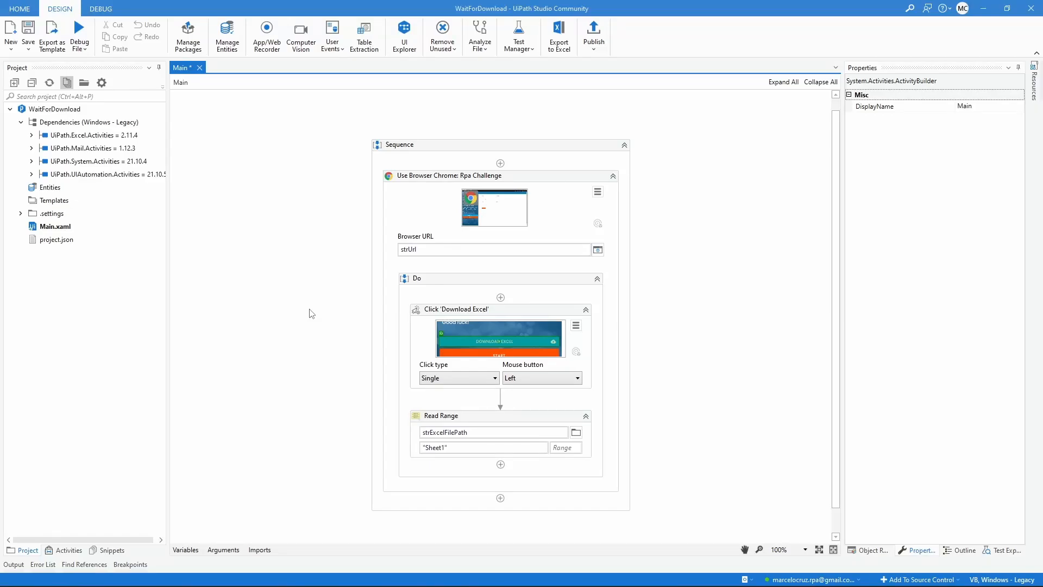
pyautogui.moveTo(362, 394)
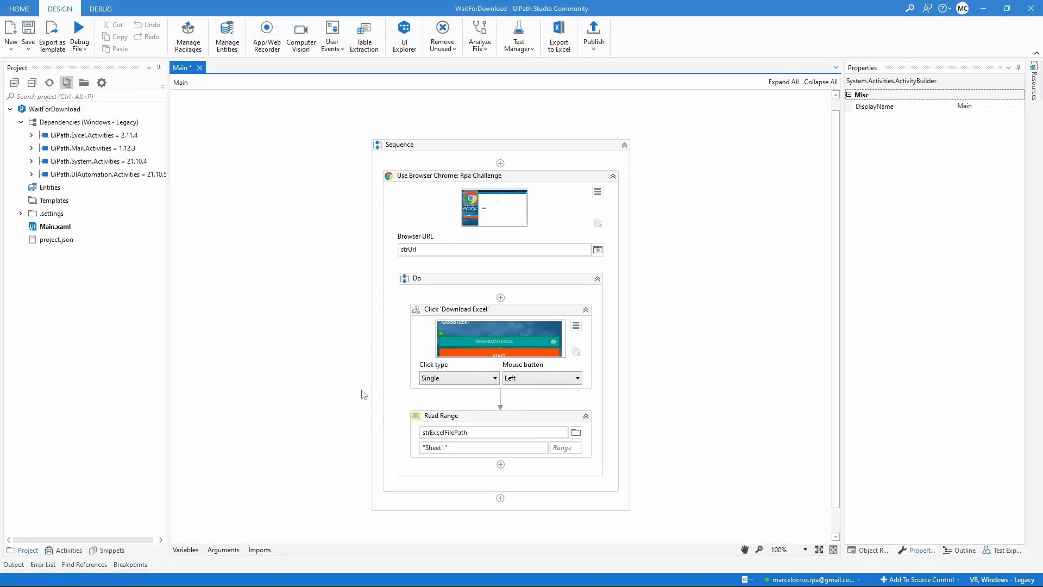
pyautogui.moveTo(366, 392)
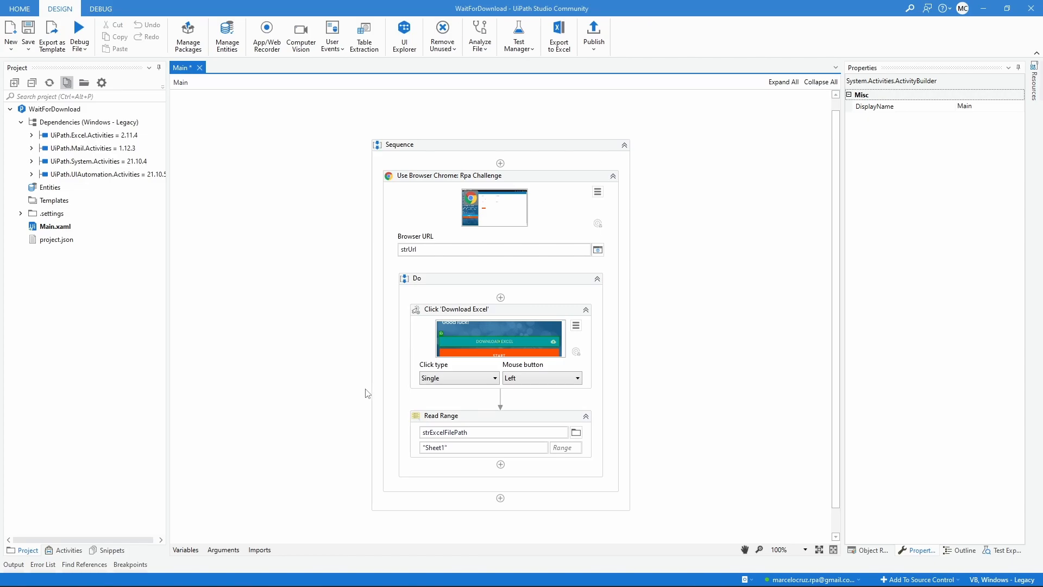
# Step: Review the Click 'Download Excel' and Read Range activities while the run opens the RPA Challenge page
pyautogui.click(455, 309)
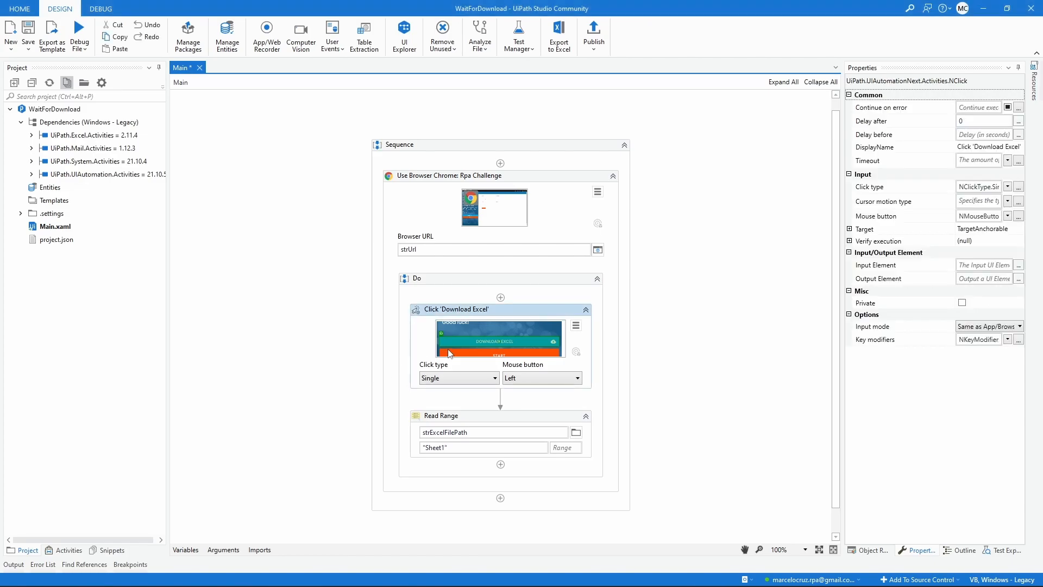
pyautogui.moveTo(567, 319)
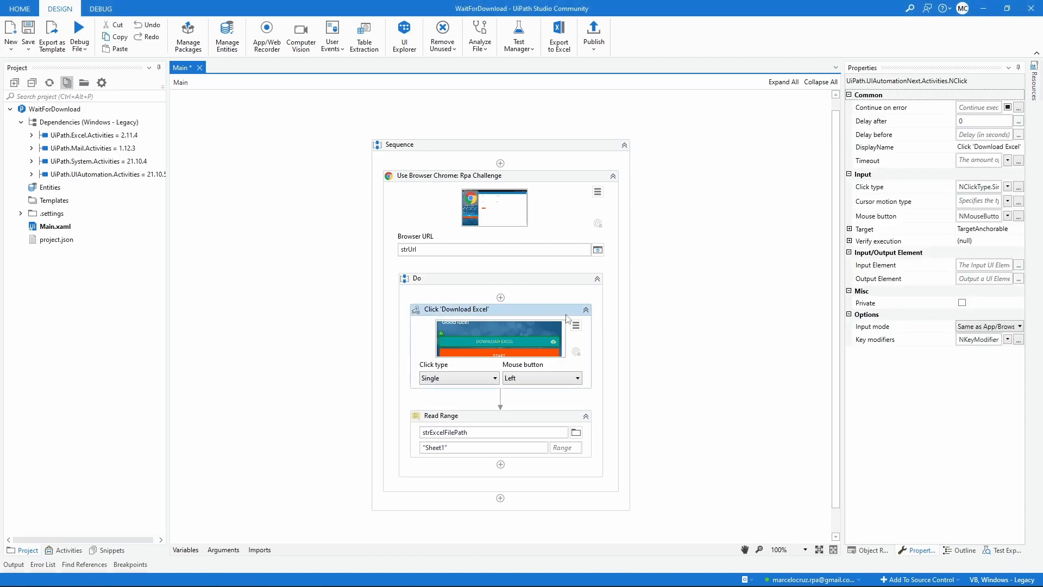
pyautogui.click(440, 416)
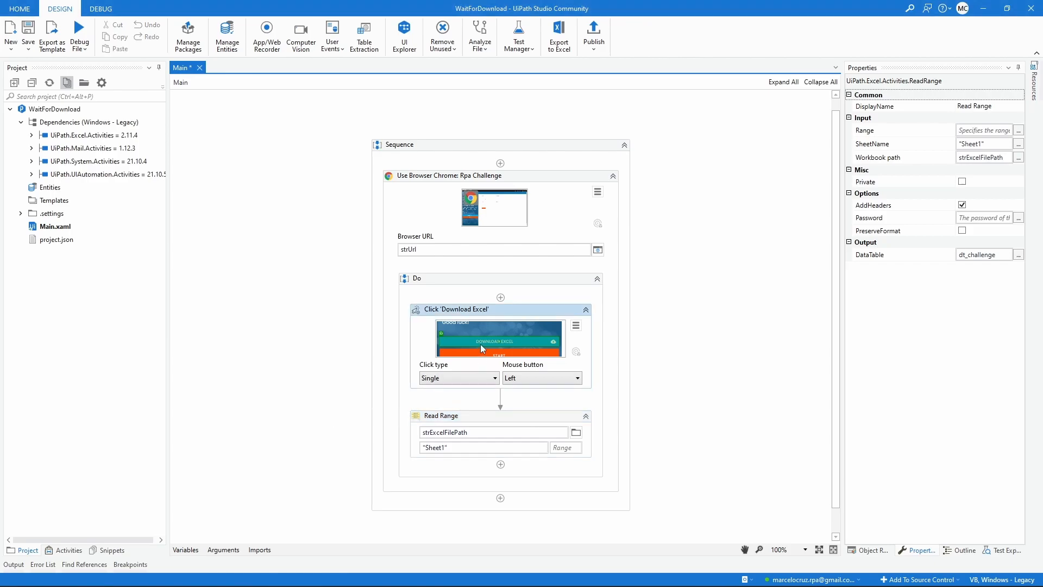
pyautogui.click(454, 309)
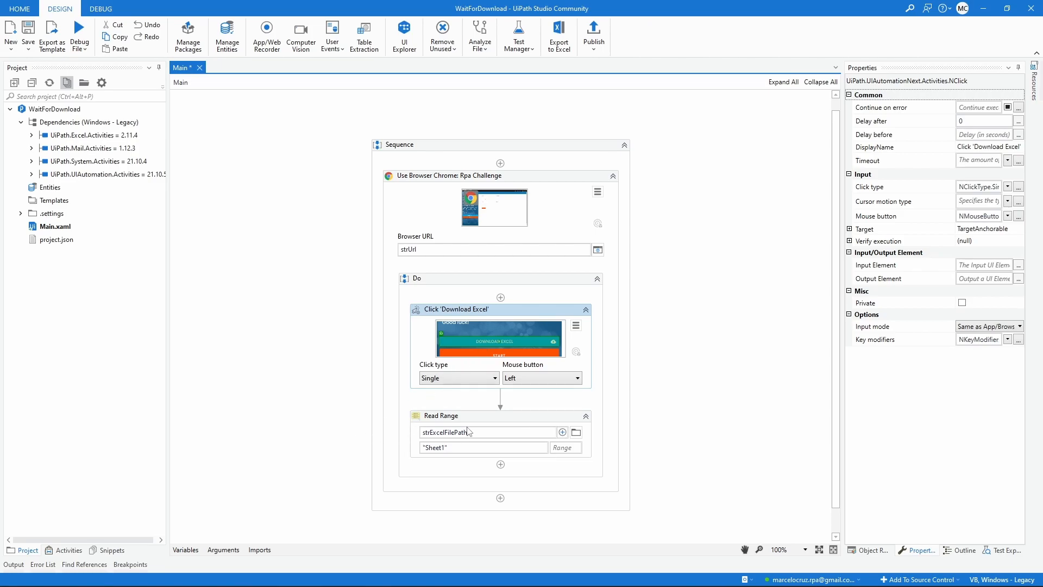
pyautogui.click(440, 415)
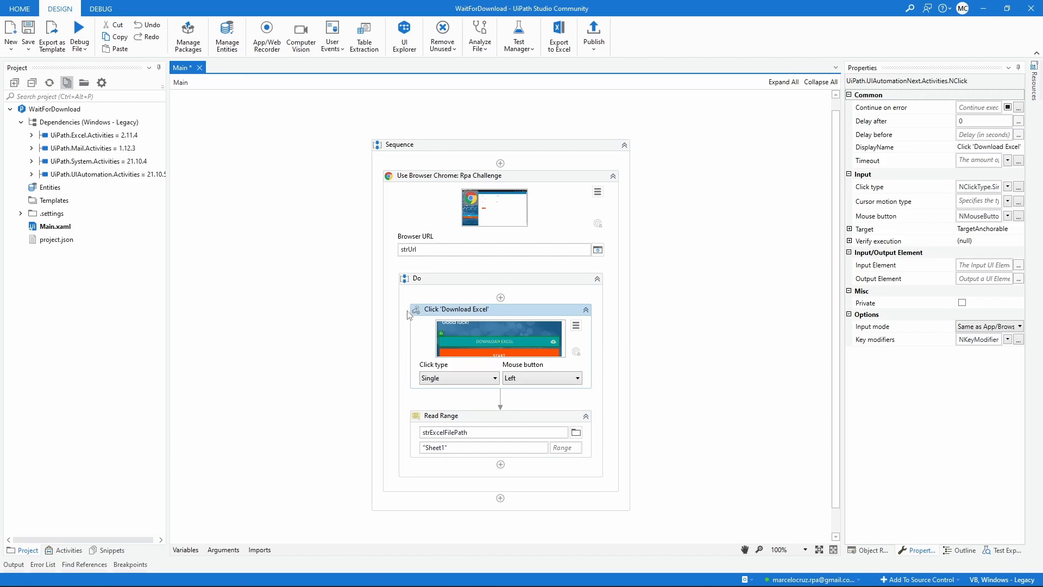
pyautogui.moveTo(558, 424)
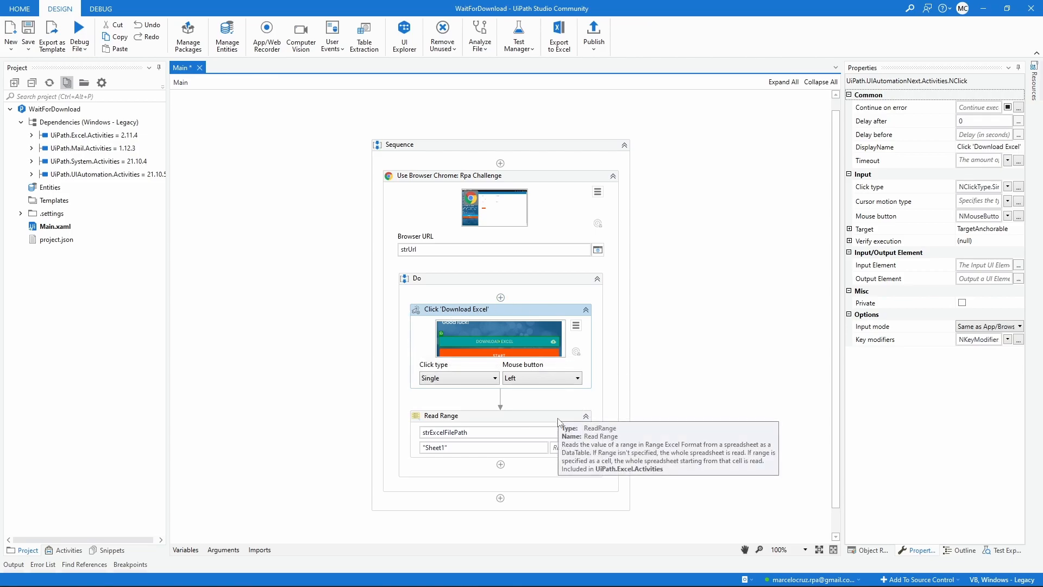
pyautogui.click(440, 415)
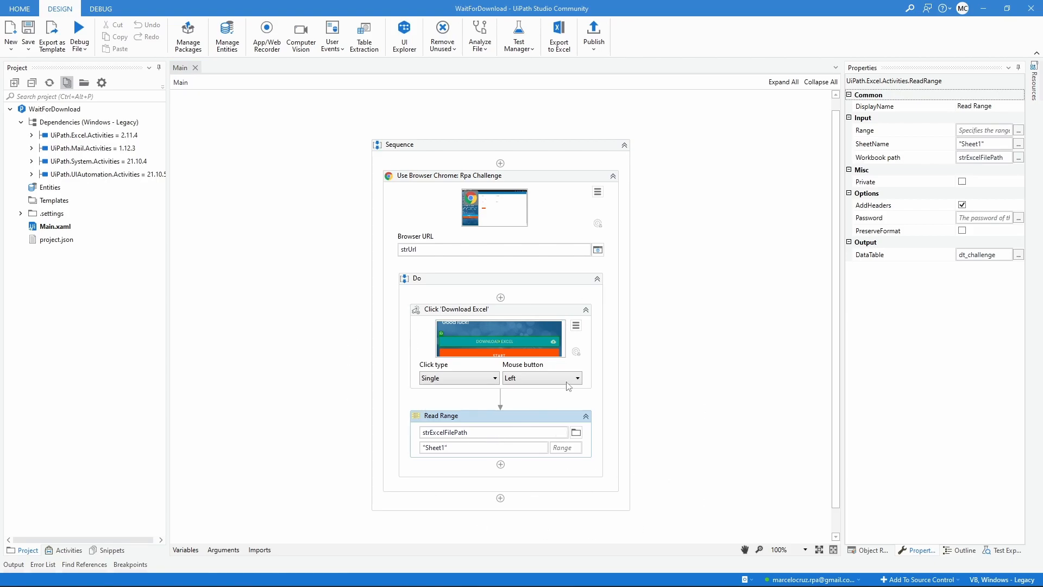
pyautogui.moveTo(510, 583)
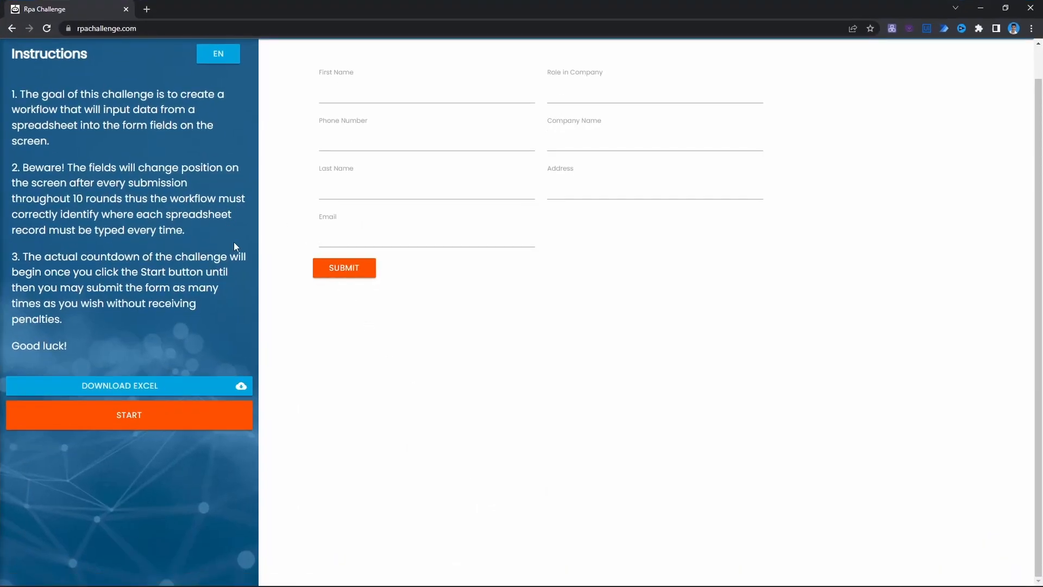
pyautogui.moveTo(241, 405)
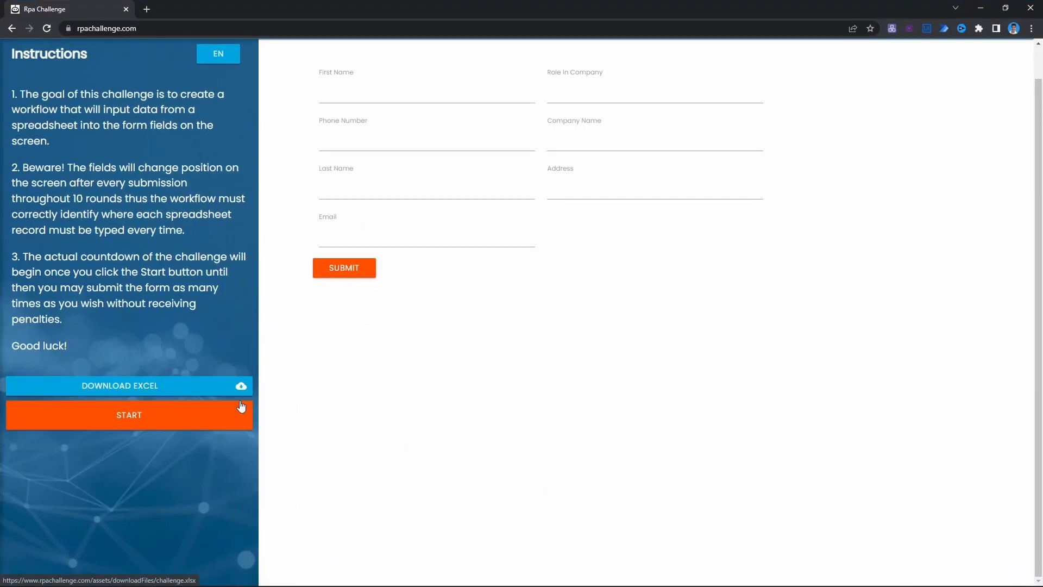
pyautogui.moveTo(272, 479)
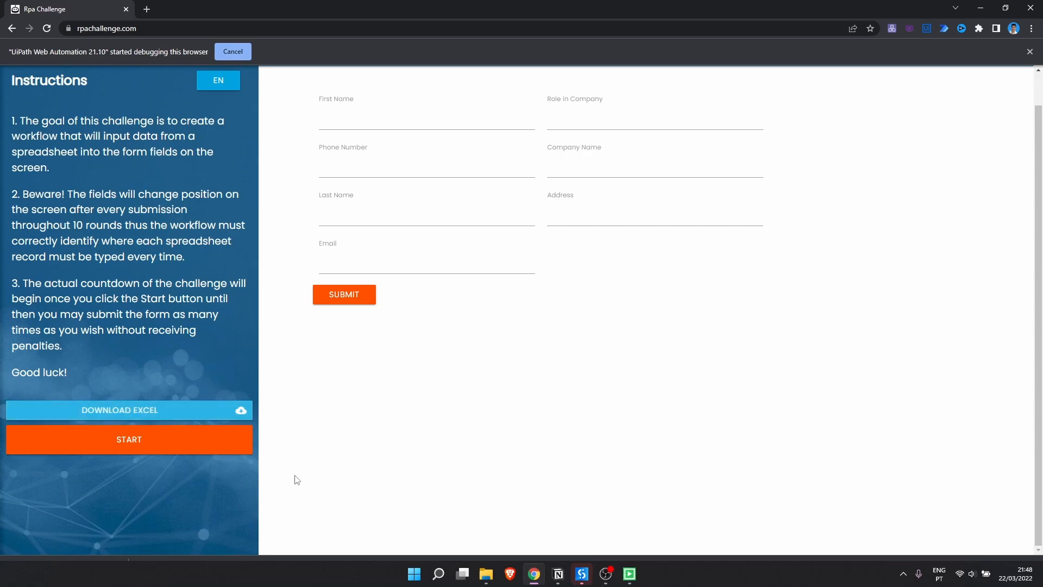
pyautogui.click(582, 574)
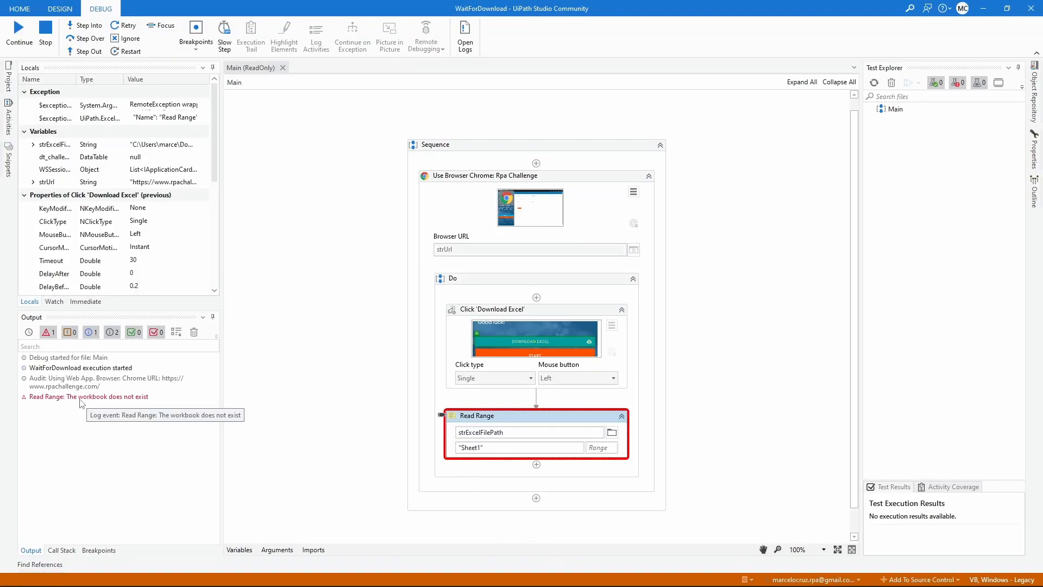
pyautogui.moveTo(306, 412)
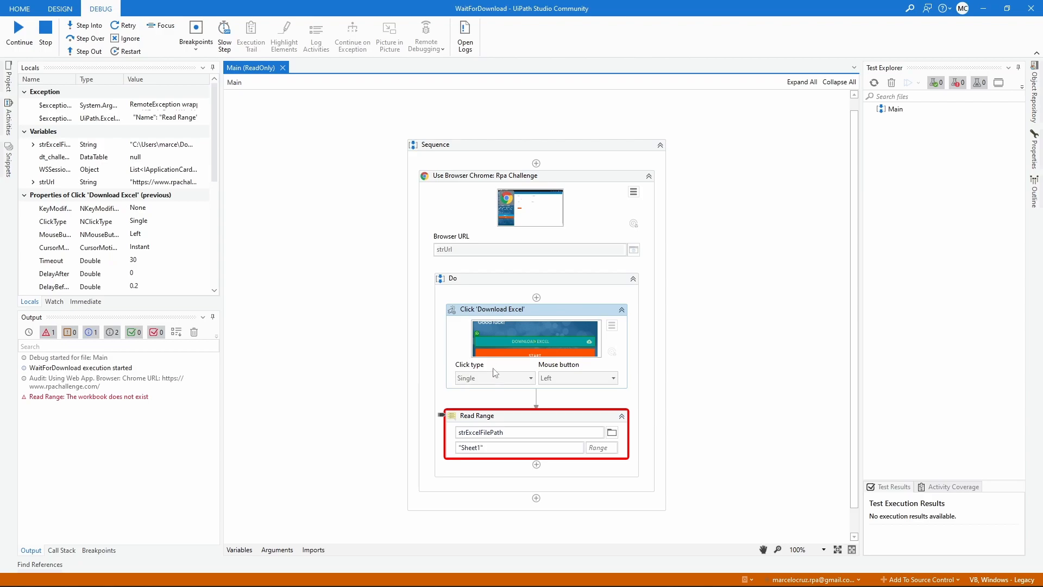
pyautogui.moveTo(555, 417)
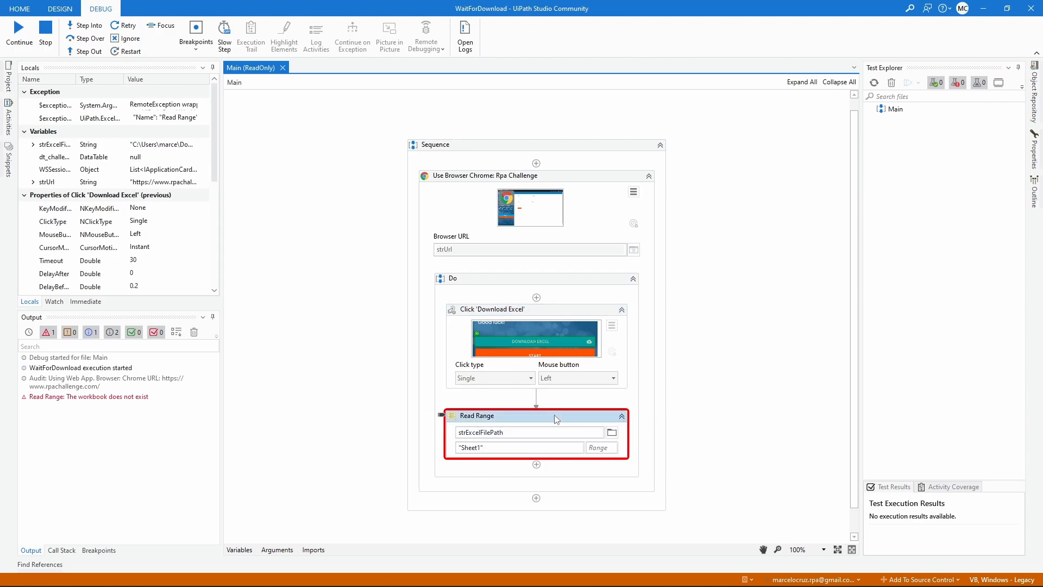
pyautogui.moveTo(488, 424)
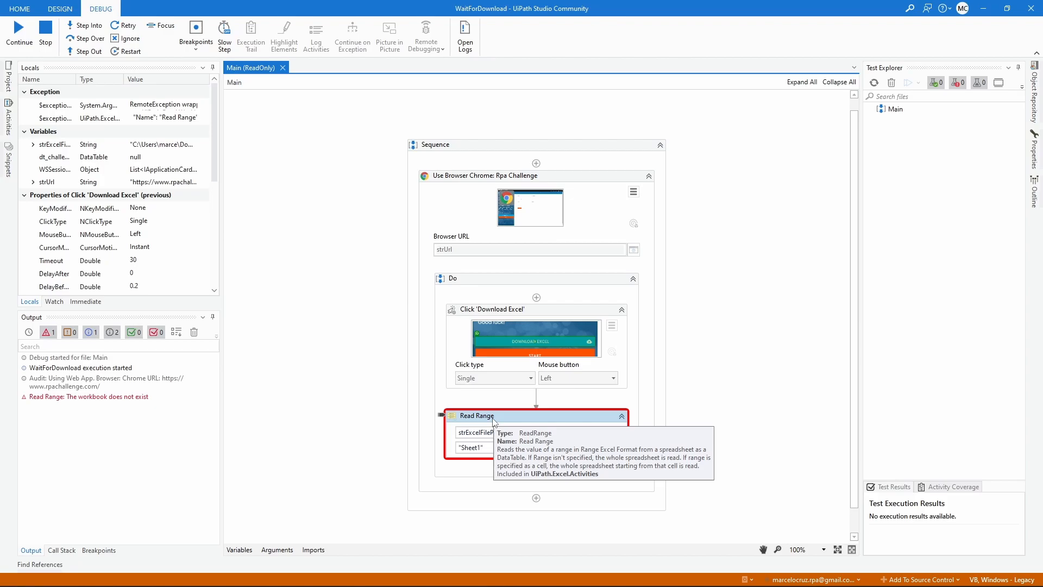
# Step: Stop the failed debug run and return to Design mode
pyautogui.click(18, 32)
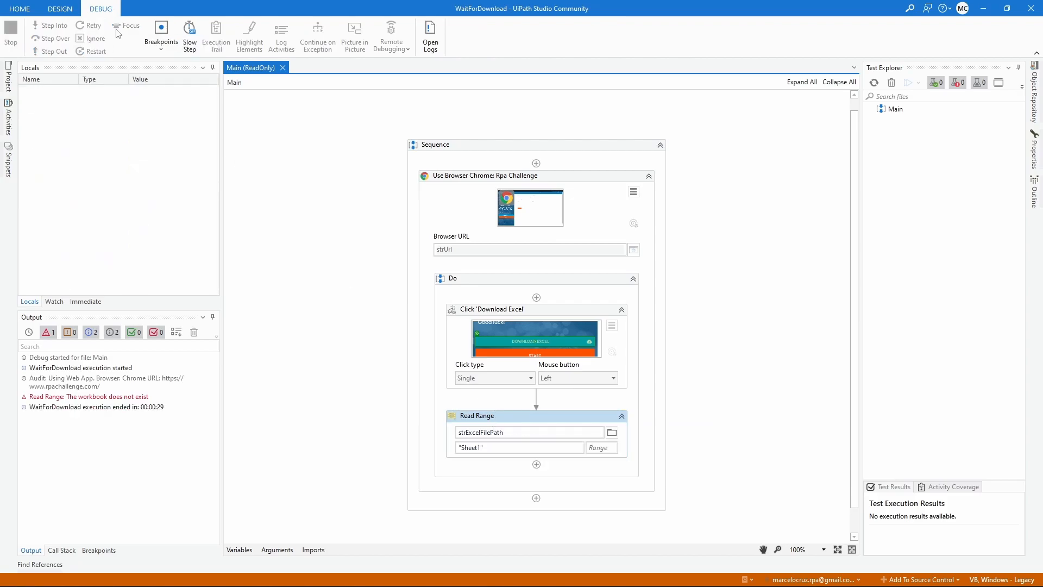
pyautogui.click(59, 8)
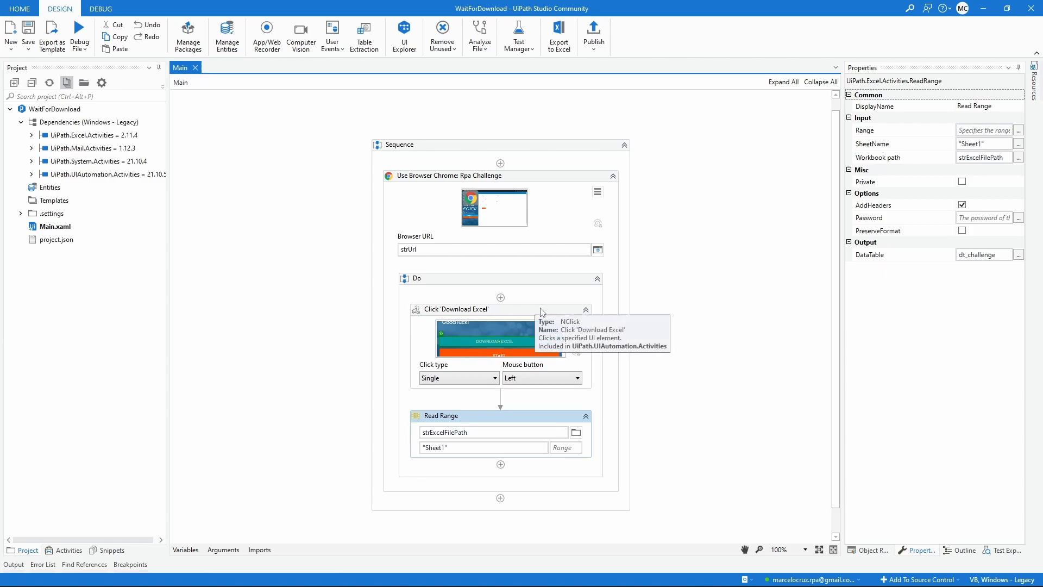
pyautogui.moveTo(110, 473)
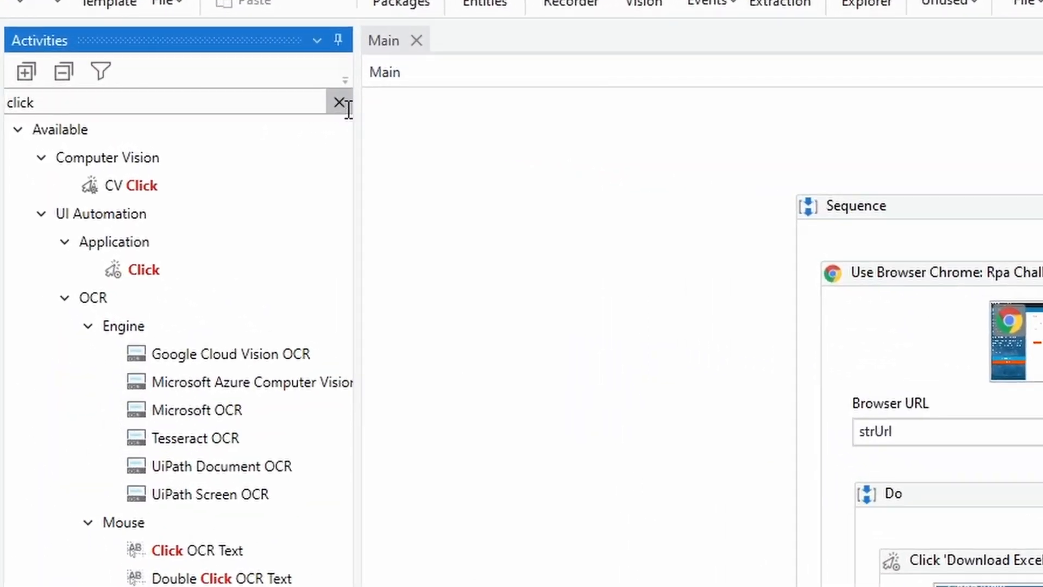
# Step: Filter the Activities panel for 'wait for download'
pyautogui.write('wait for down')
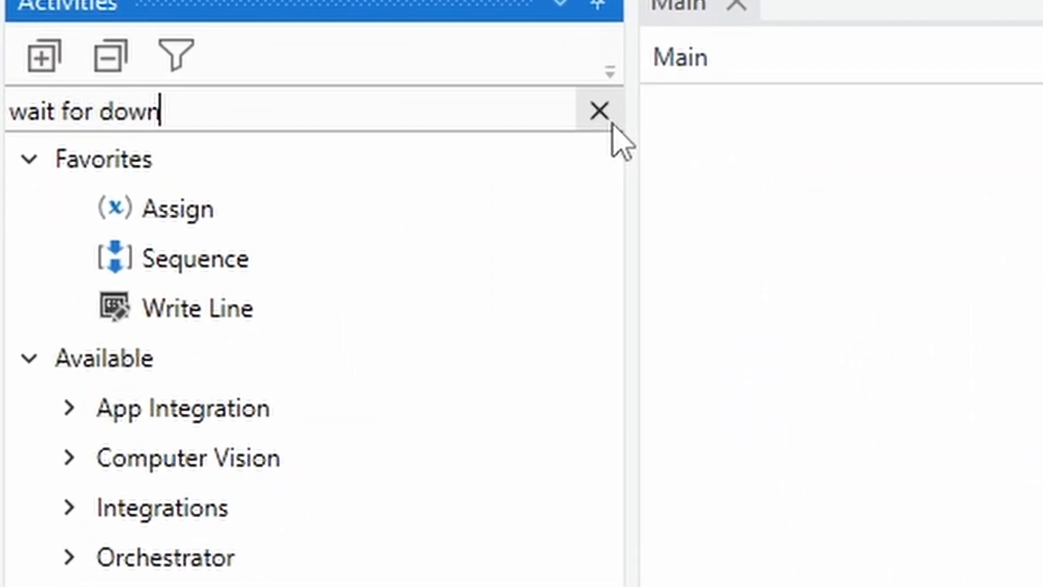
pyautogui.write('load')
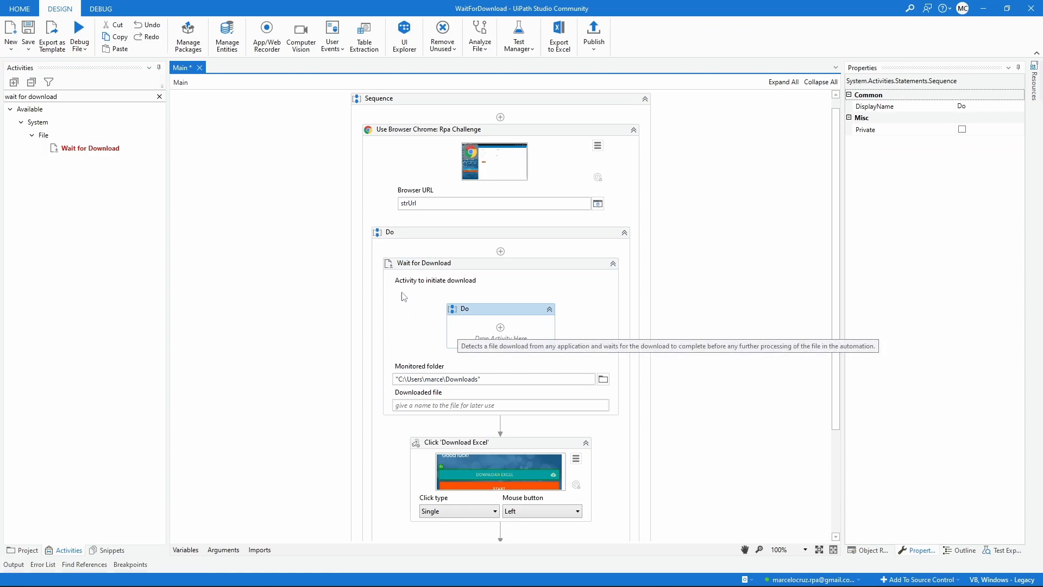
pyautogui.moveTo(458, 286)
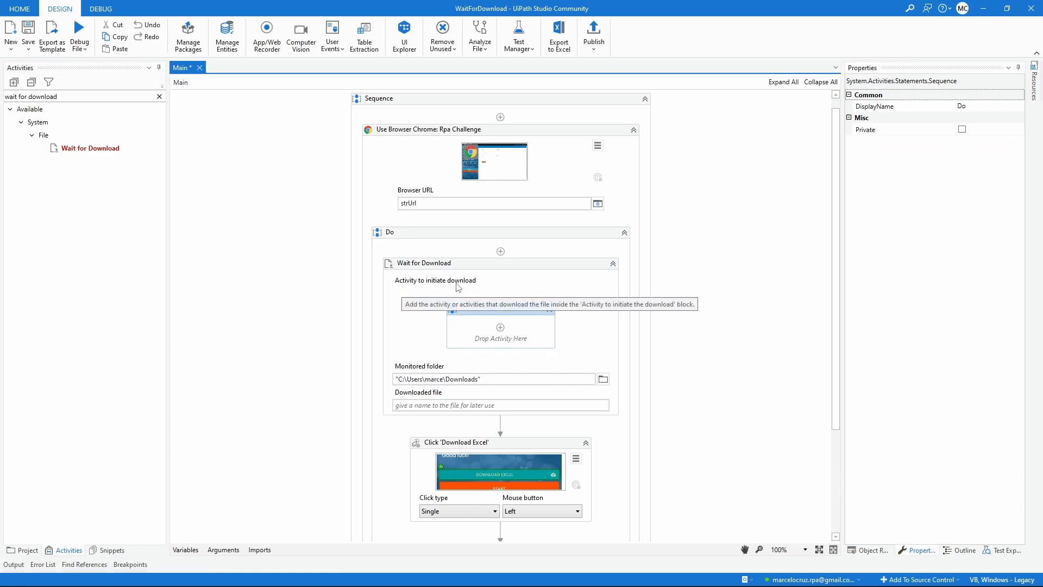
# Step: Bring the Click 'Download Excel' activity toward Wait for Download's initiate-download block
pyautogui.scroll(-3)
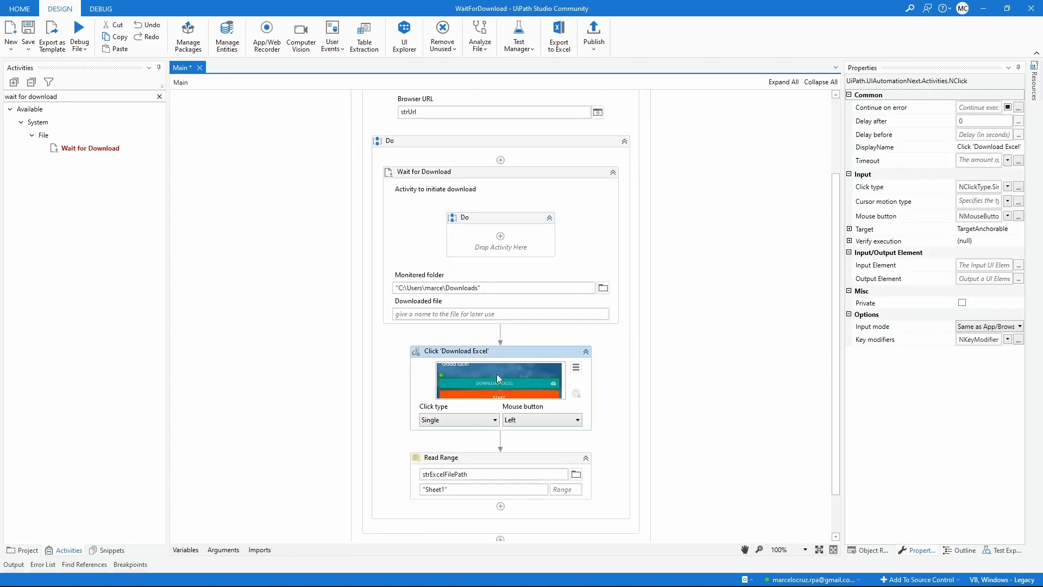
pyautogui.moveTo(517, 358)
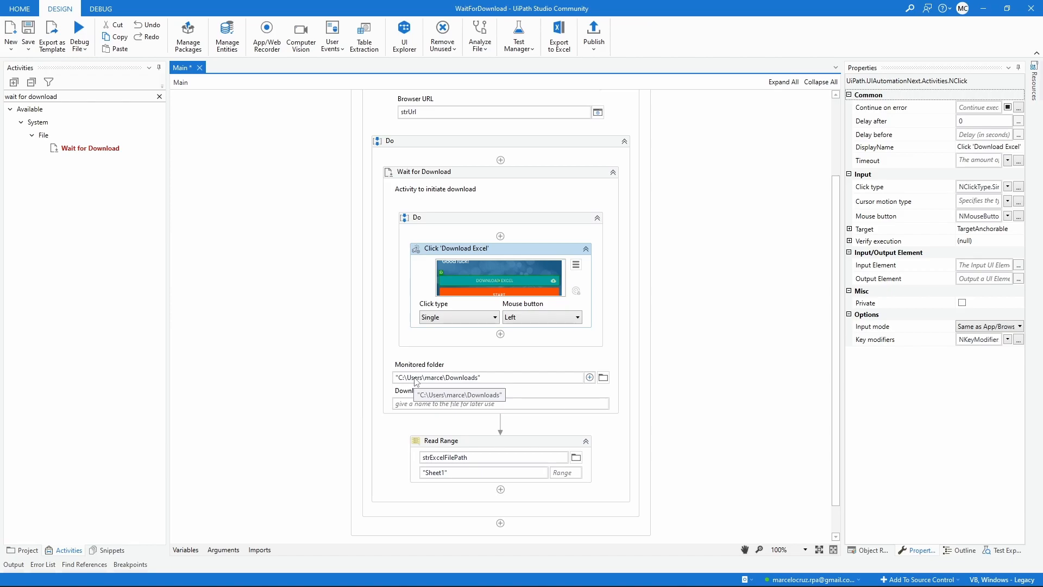
pyautogui.moveTo(551, 388)
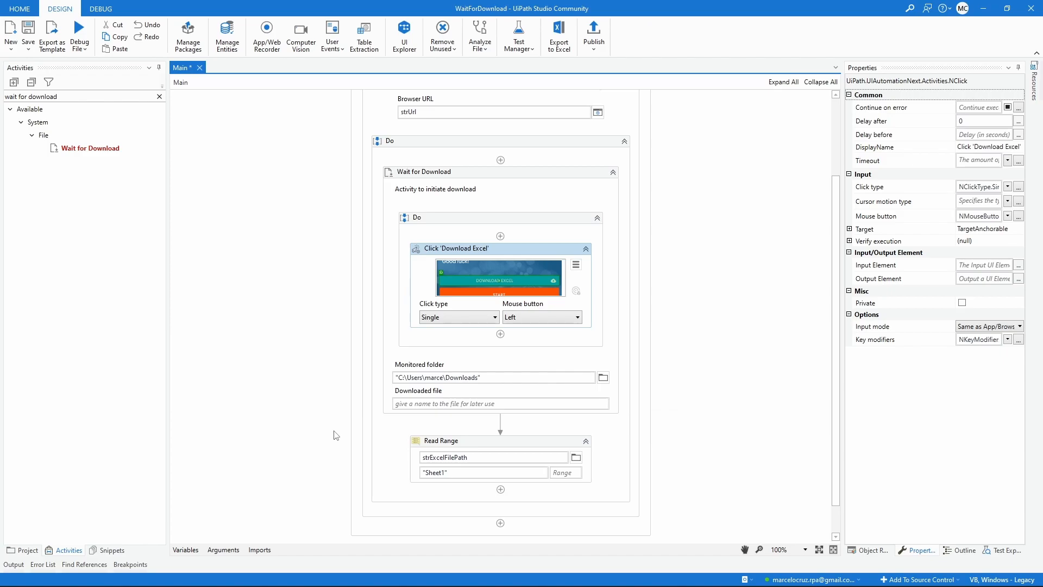
pyautogui.moveTo(408, 403)
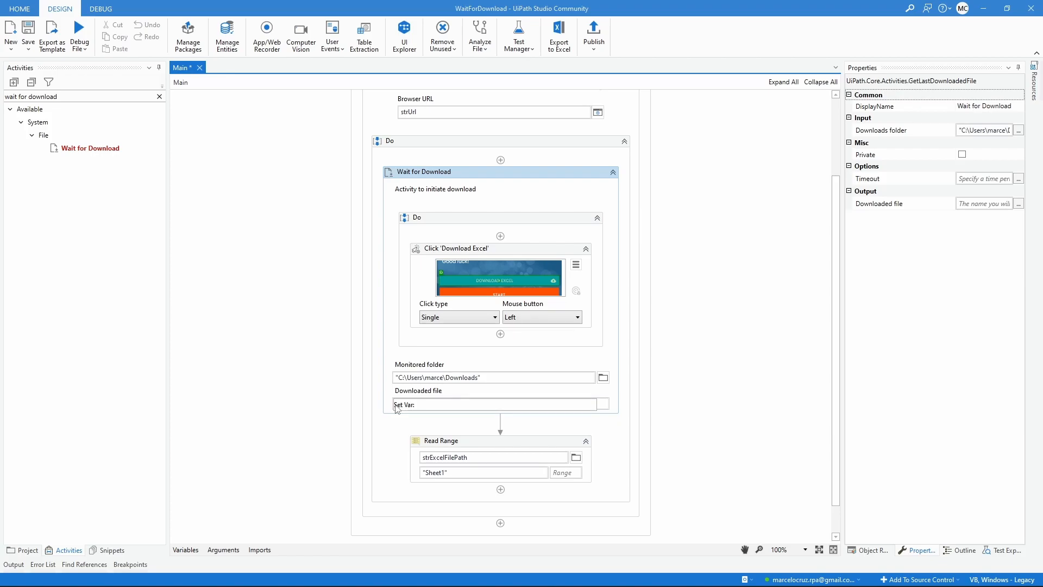
# Step: Create the variable fileInfo for Wait for Download's downloaded file
pyautogui.write('fileInfo')
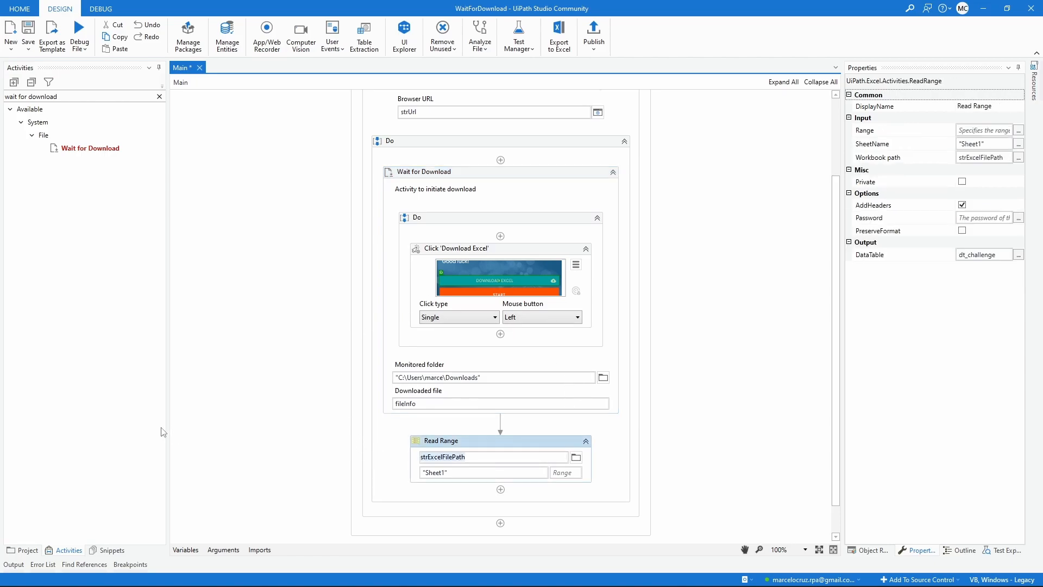
# Step: Set Read Range's workbook path to fileInfo.FullName via IntelliSense
pyautogui.write('fileInfo')
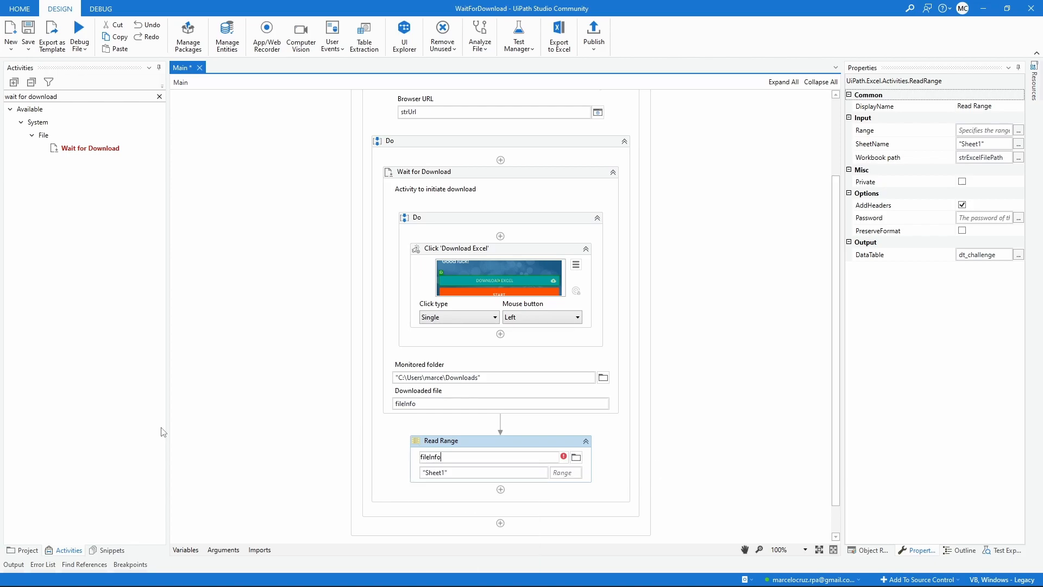
pyautogui.write('.')
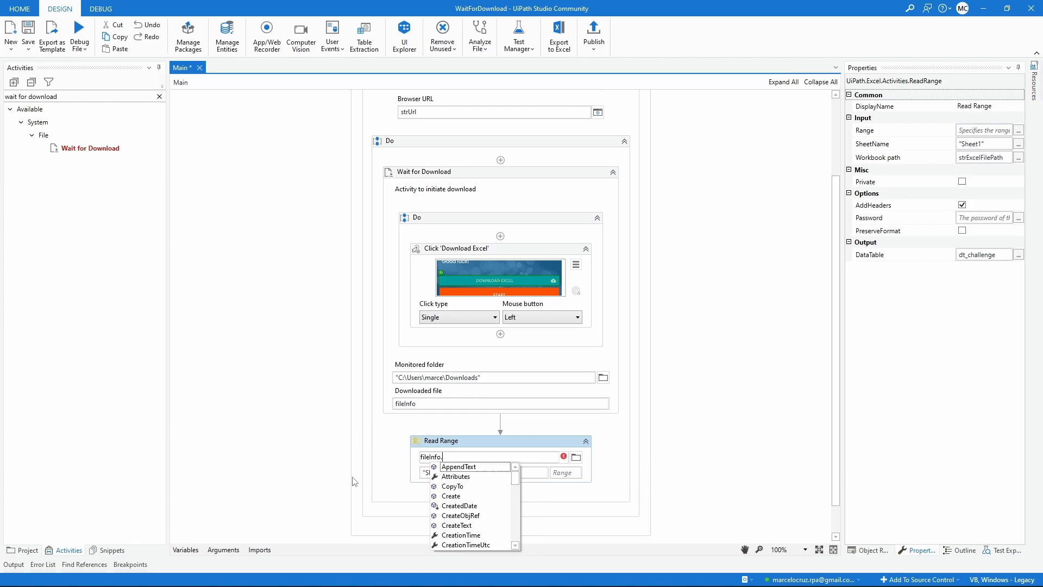
pyautogui.moveTo(479, 487)
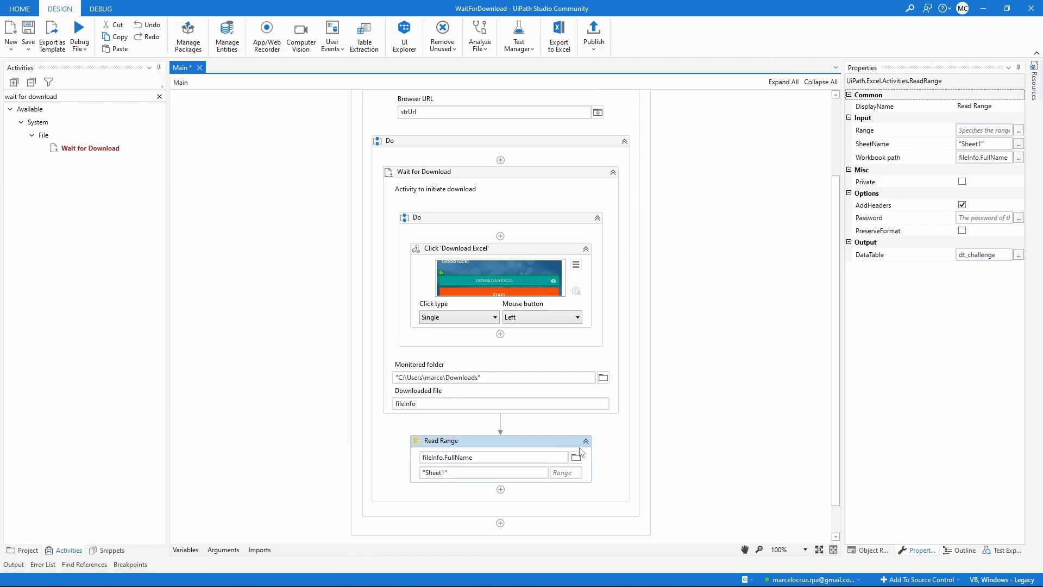
pyautogui.moveTo(583, 454)
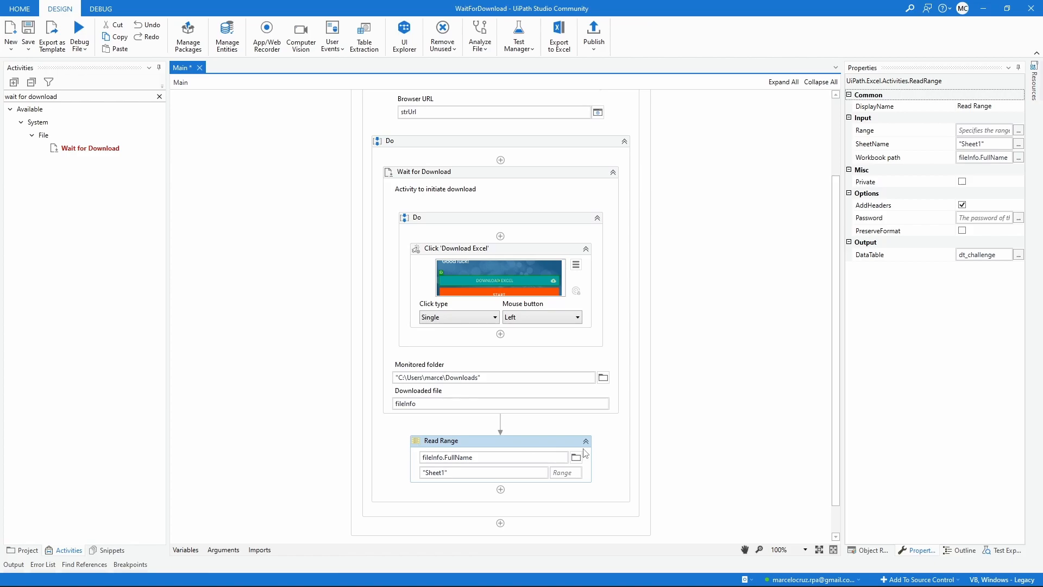
pyautogui.click(423, 171)
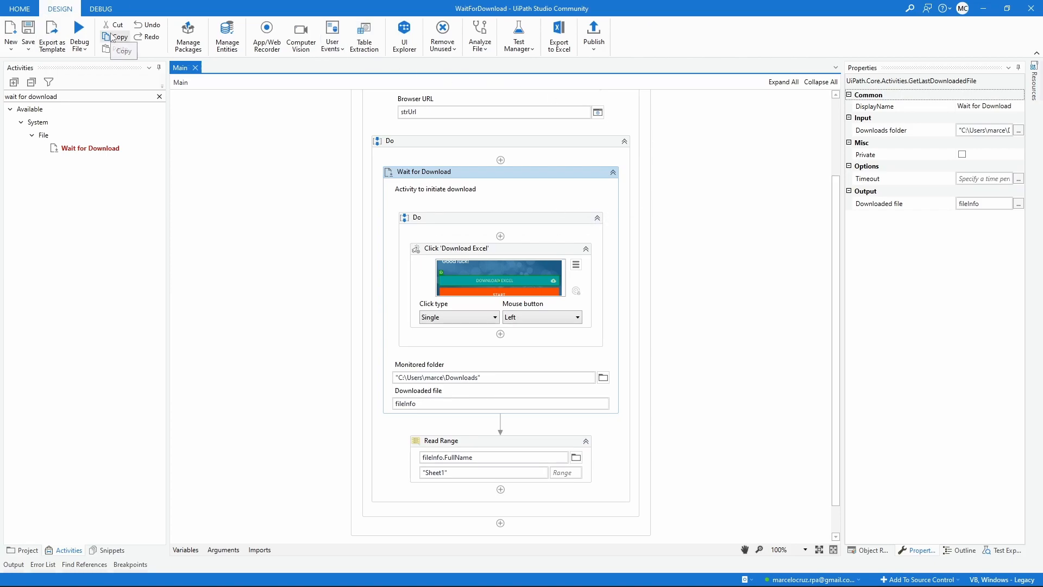
# Step: Check the Downloads folder and select the challenge spreadsheet
pyautogui.click(497, 574)
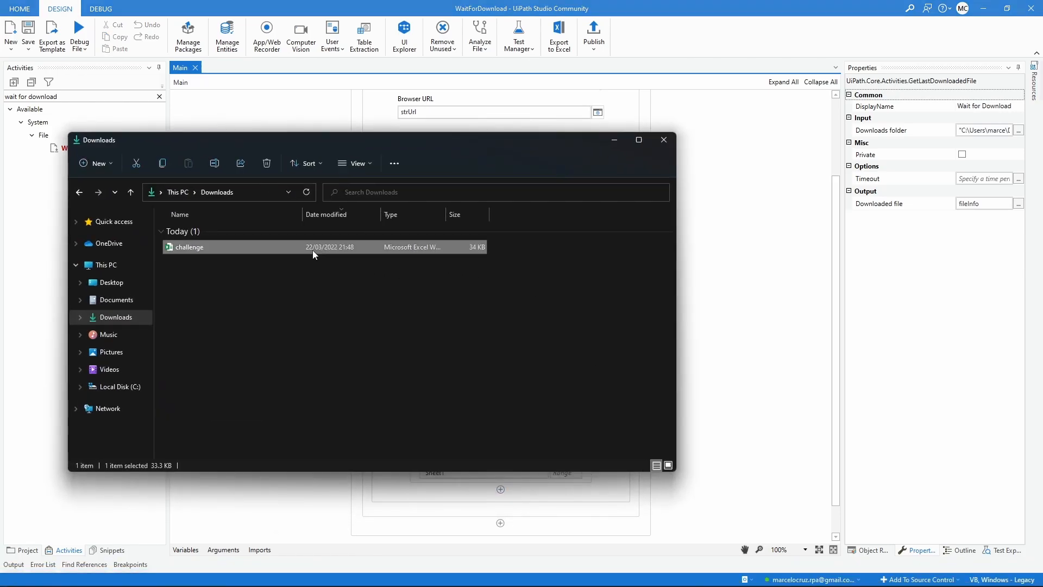
pyautogui.click(266, 163)
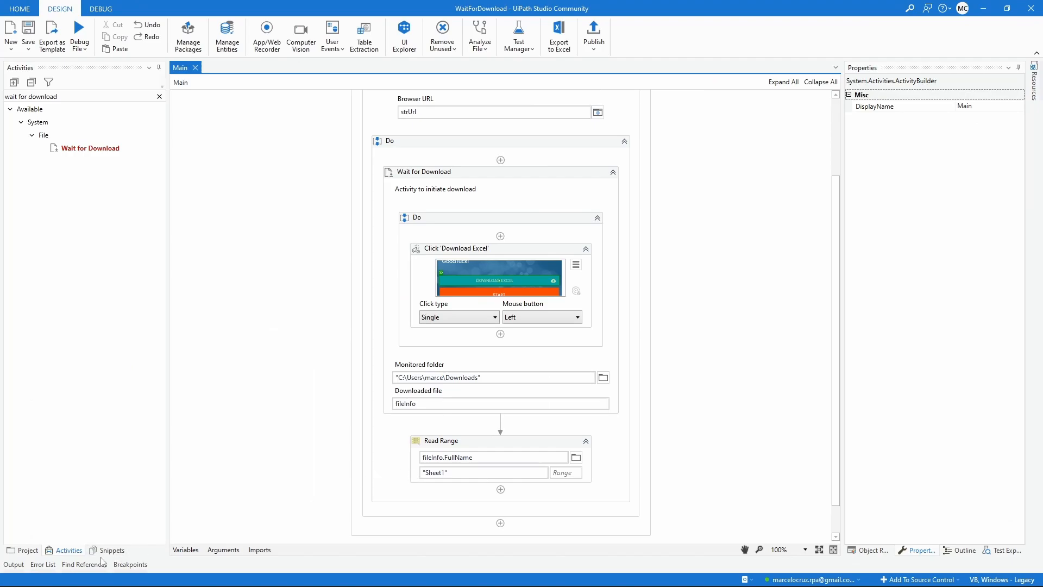
# Step: Run WaitForDownload and read the Output log showing no errors
pyautogui.click(80, 35)
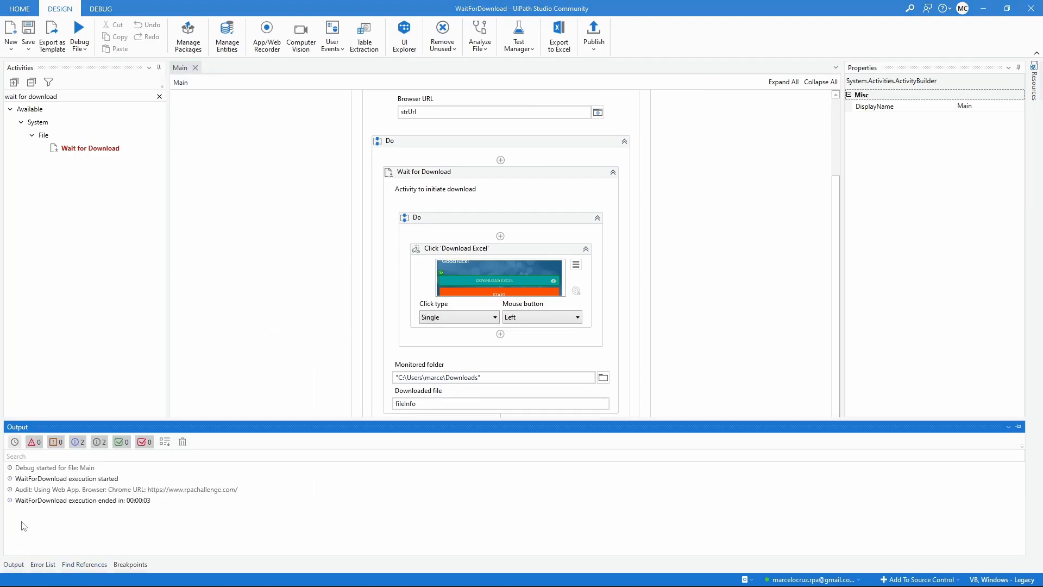
pyautogui.click(390, 141)
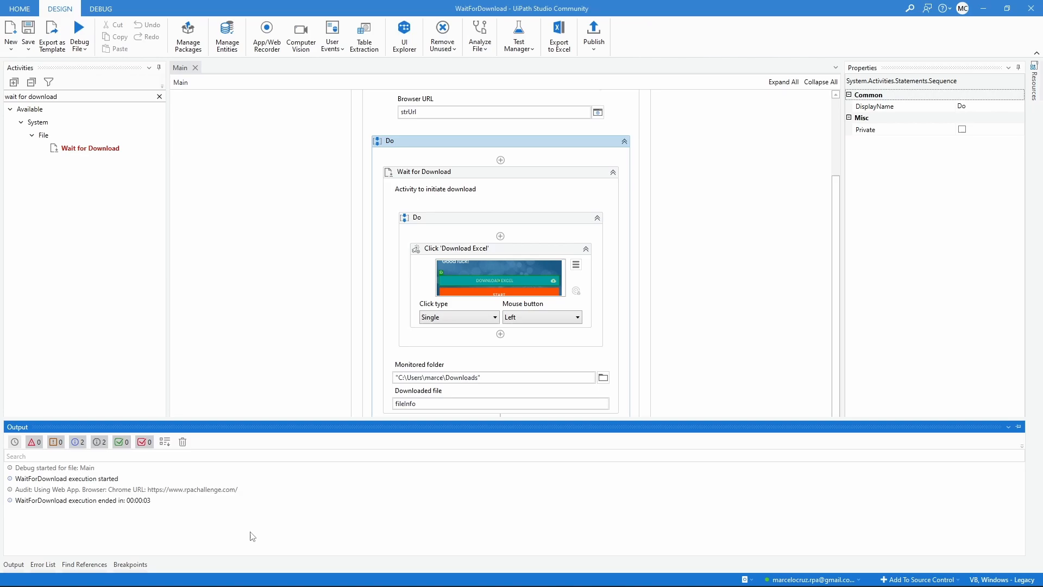
pyautogui.moveTo(485, 185)
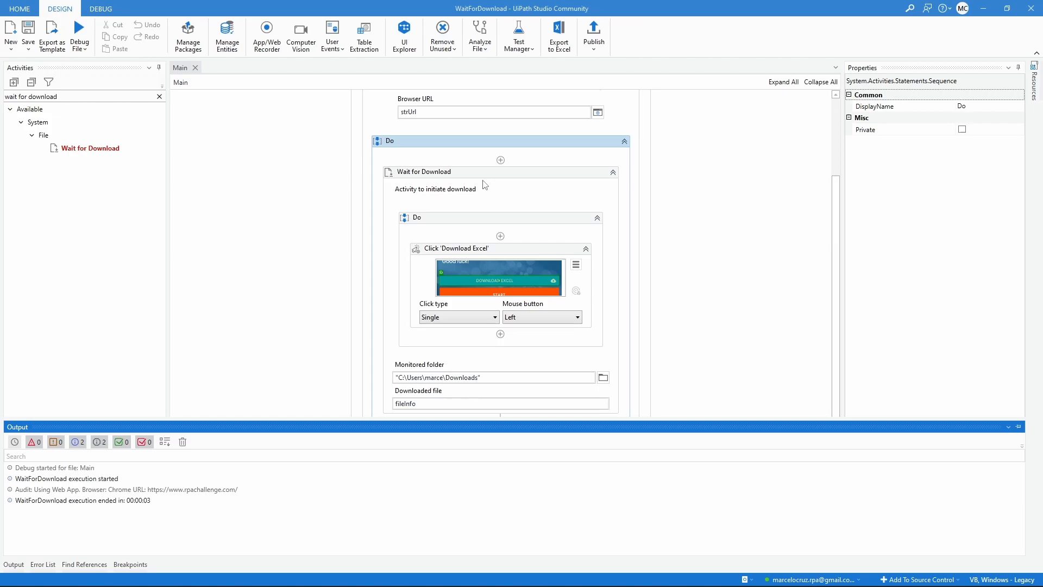
pyautogui.scroll(-3)
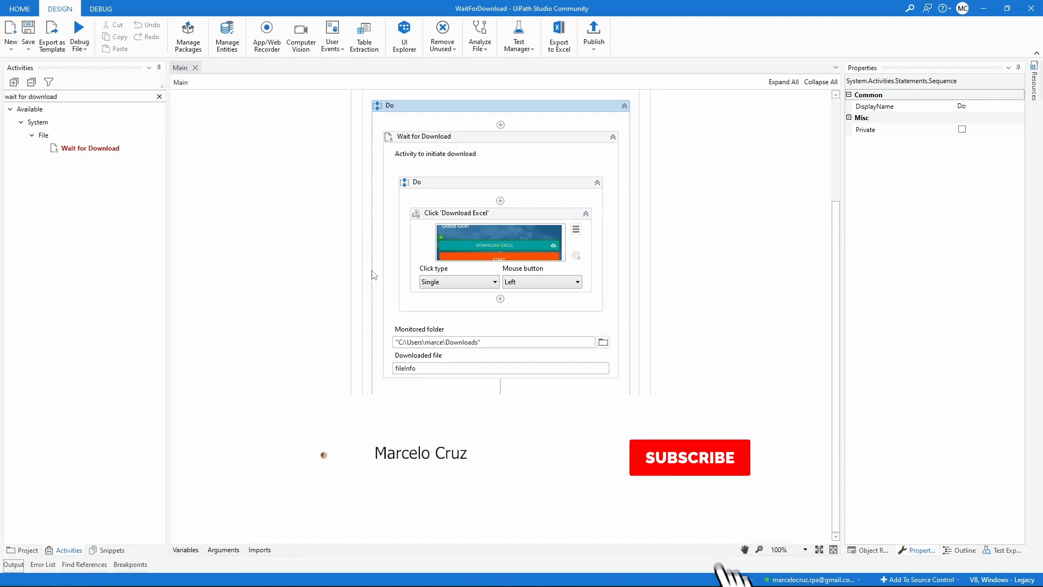
# Step: Collapse the Output panel to show the full canvas
pyautogui.click(689, 457)
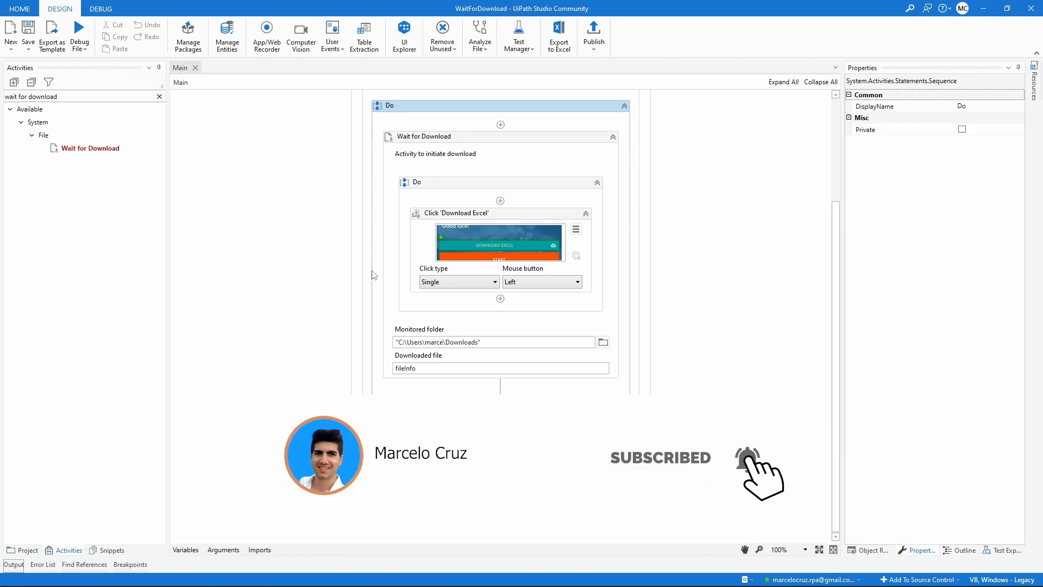